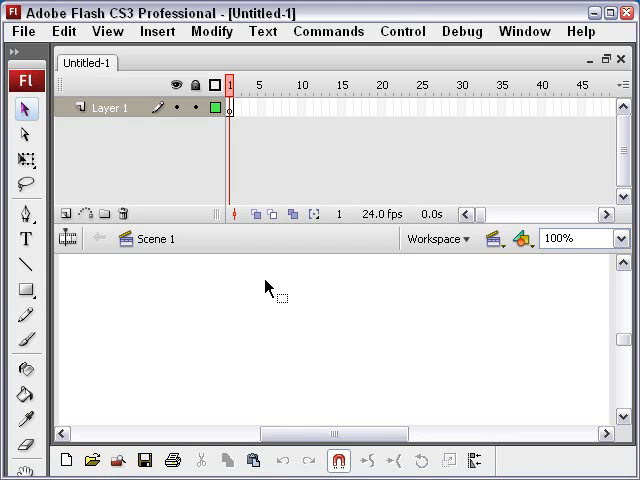
mouse_move(120, 110)
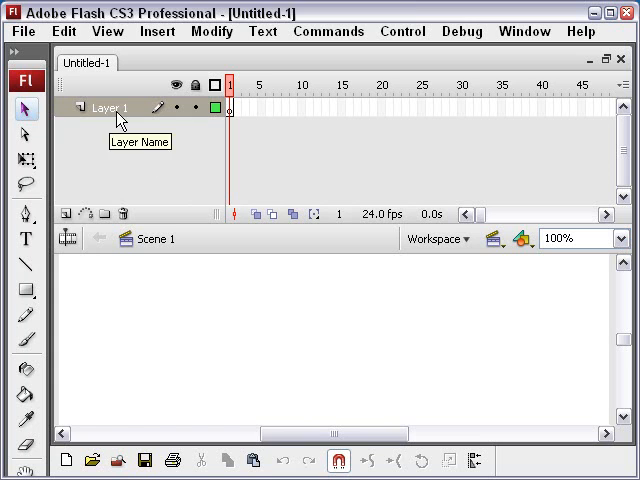
mouse_move(218, 178)
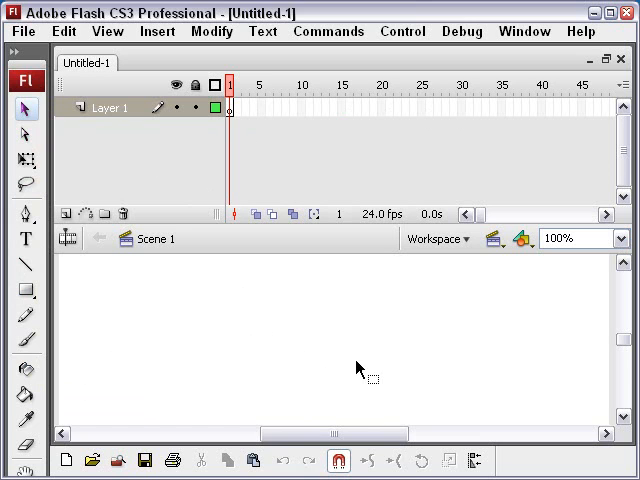
mouse_move(338, 197)
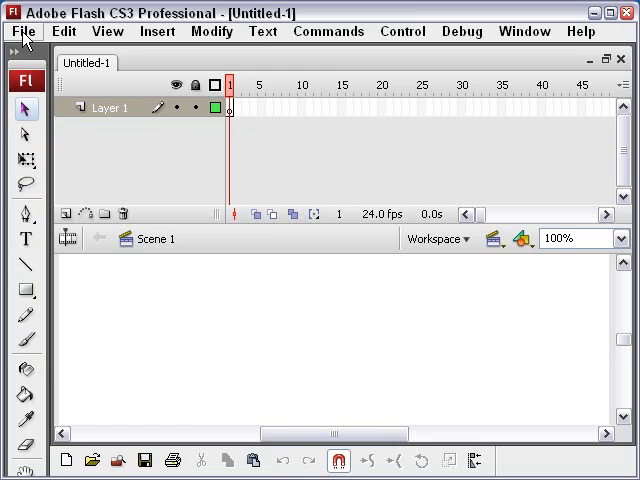
Import the RainesConference JPEG from the icons folder into the library, browsing as thumbnails.
click(24, 31)
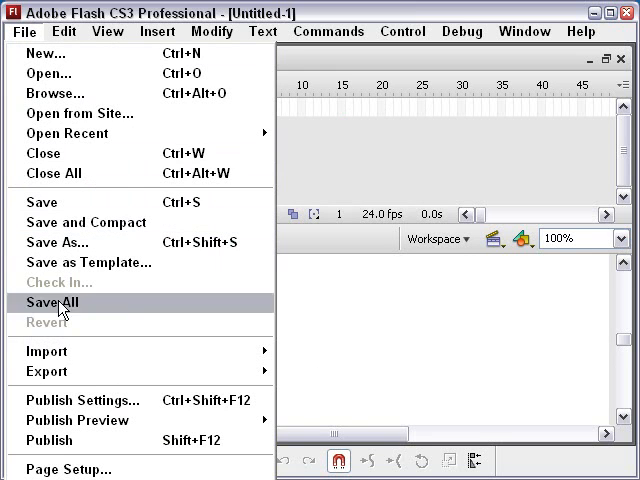
mouse_move(46, 351)
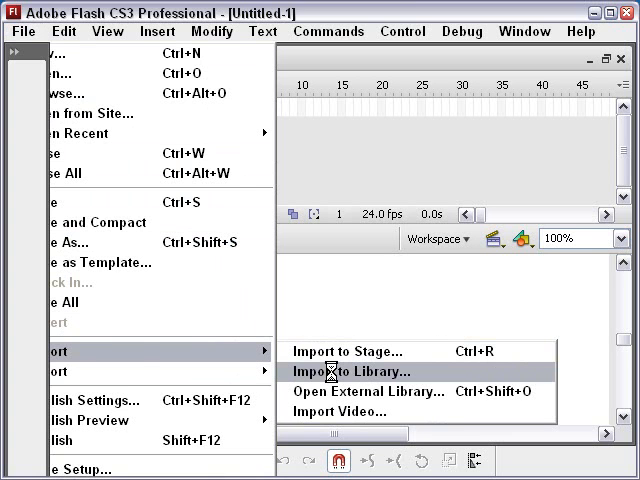
click(360, 371)
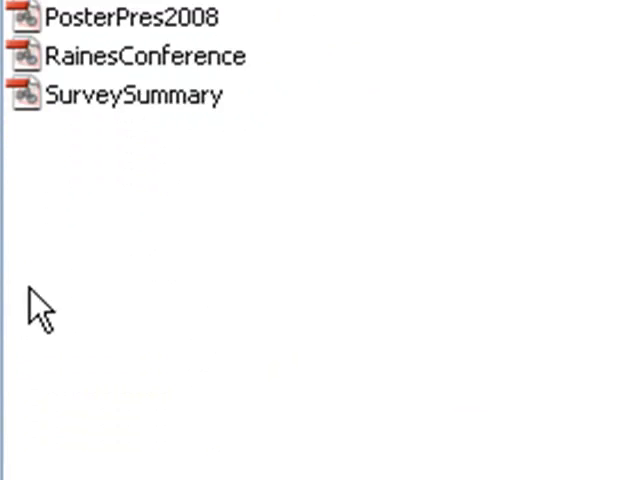
click(451, 98)
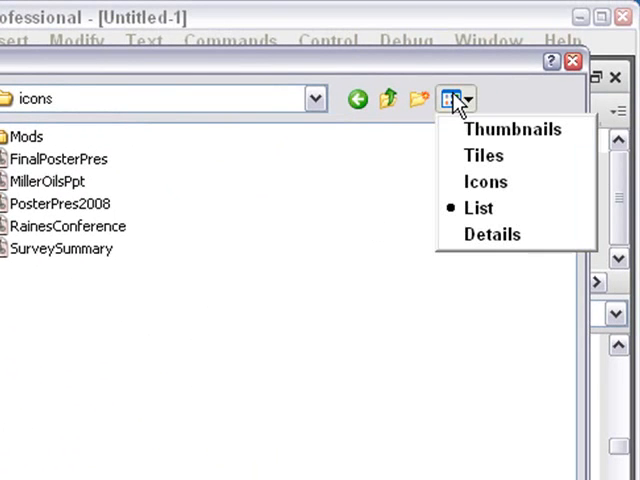
click(512, 128)
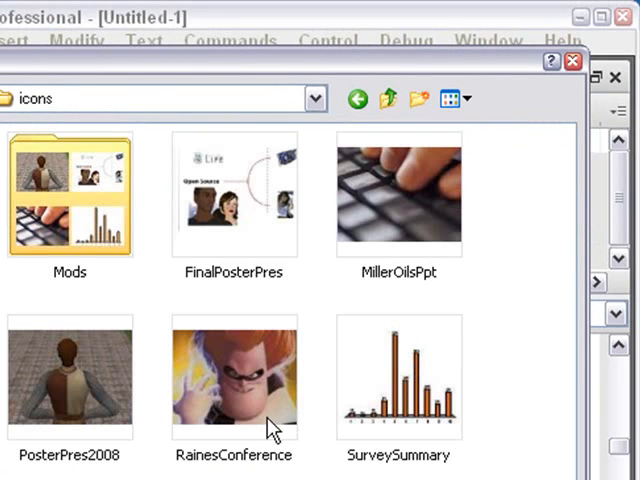
mouse_move(215, 385)
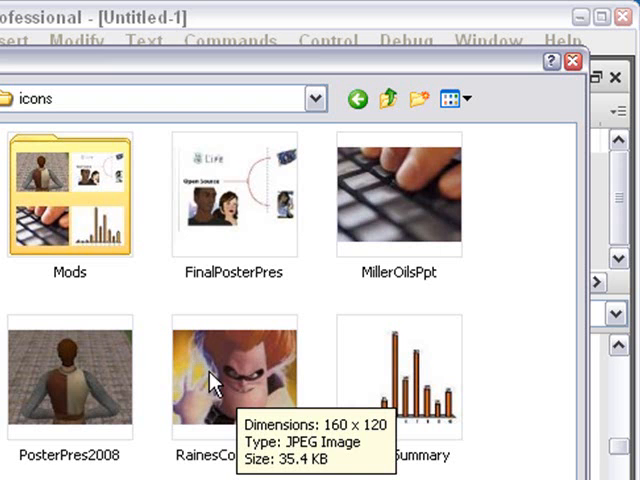
click(232, 378)
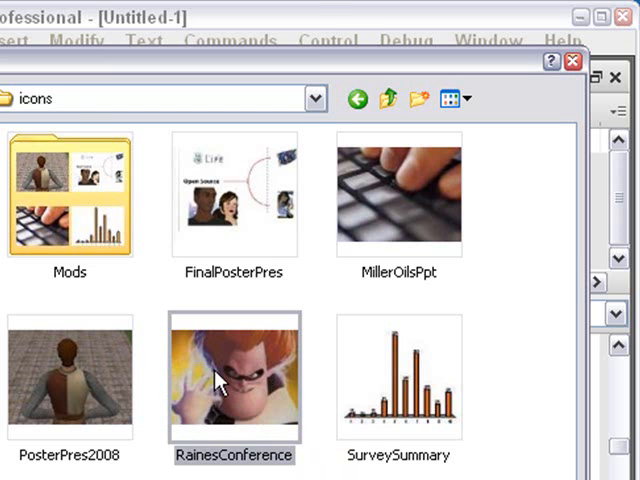
double_click(233, 378)
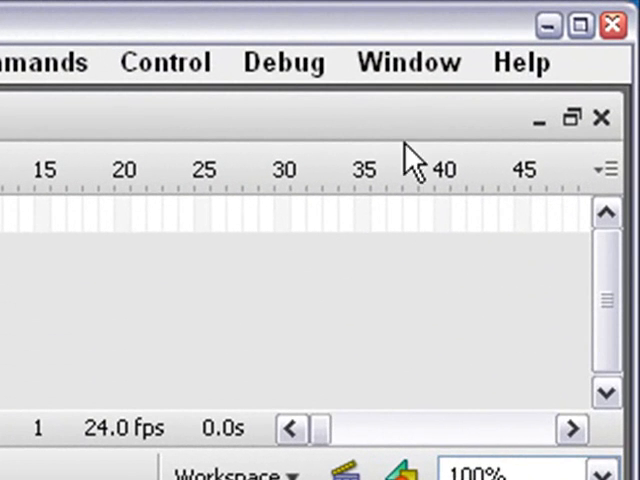
Open the Library panel from the Window menu to show the RainesConference bitmap.
click(408, 62)
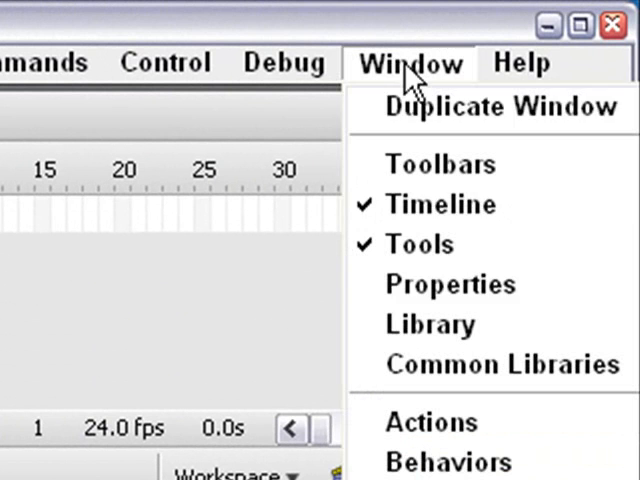
mouse_move(430, 325)
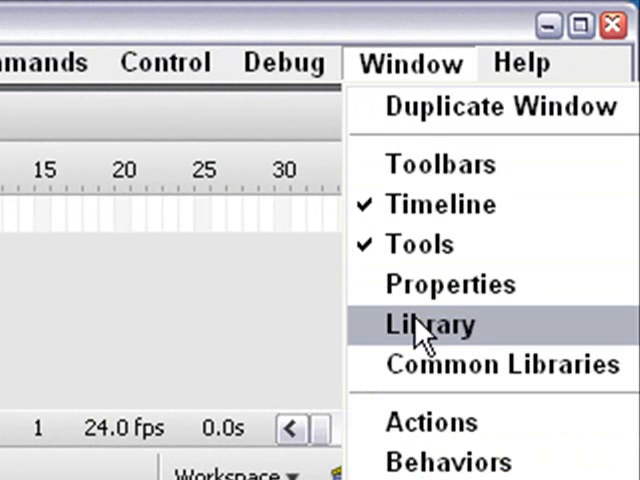
click(427, 324)
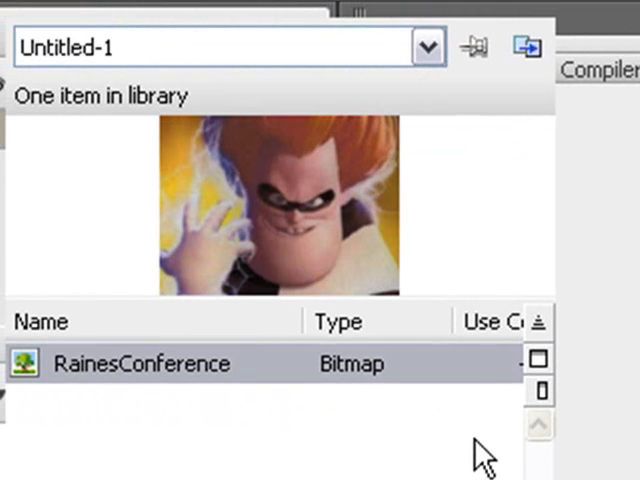
mouse_move(630, 410)
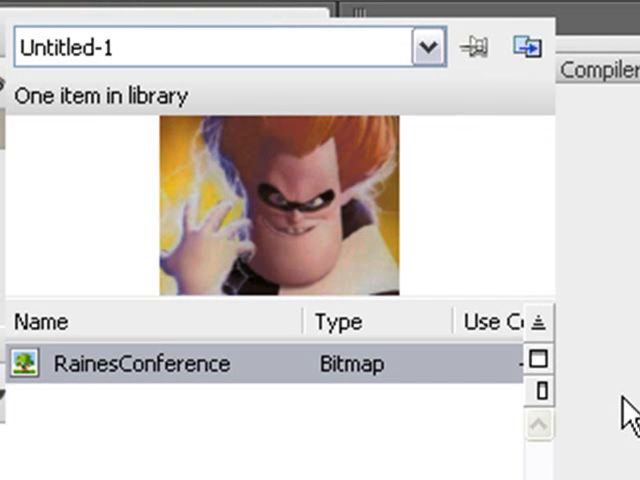
mouse_move(545, 225)
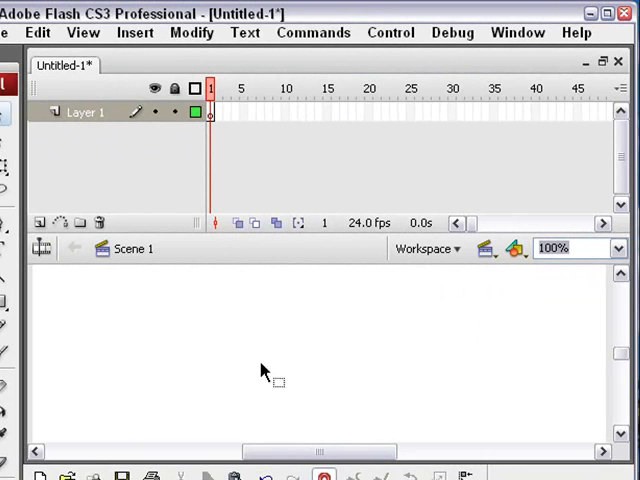
mouse_move(490, 335)
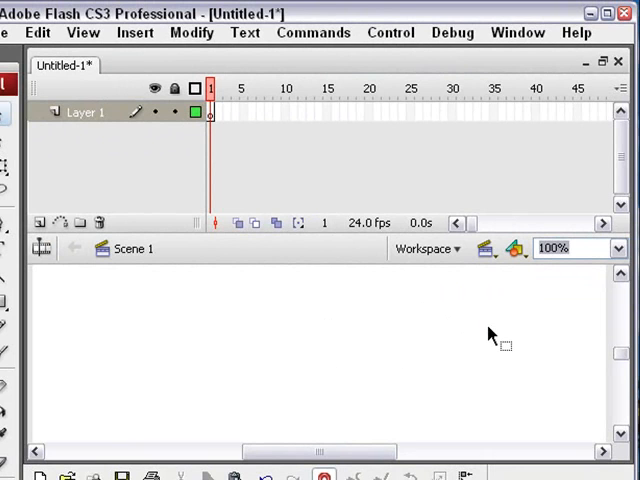
Set the document dimensions to 160 x 120 pixels in Document Properties.
click(517, 33)
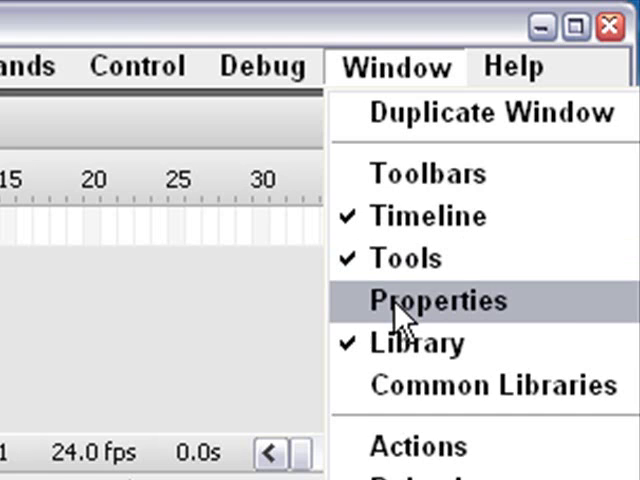
click(431, 301)
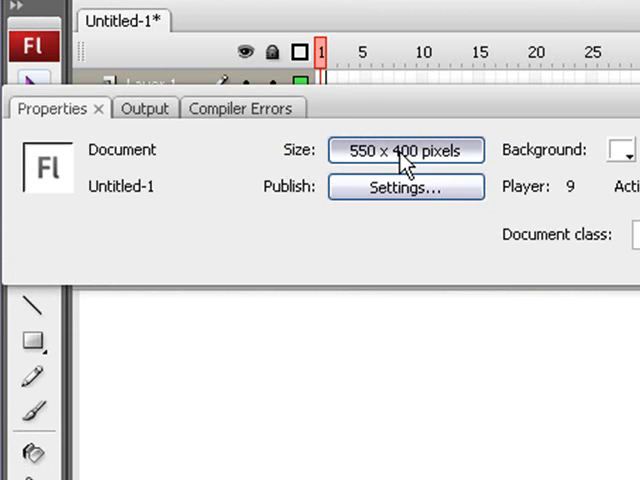
click(405, 150)
text(160)
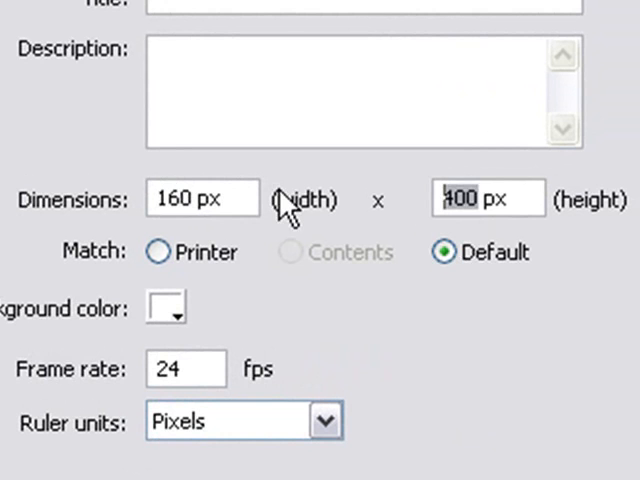
text(129)
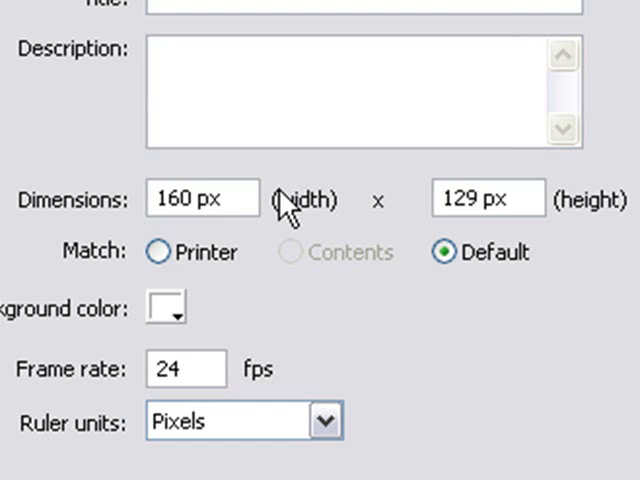
text(120)
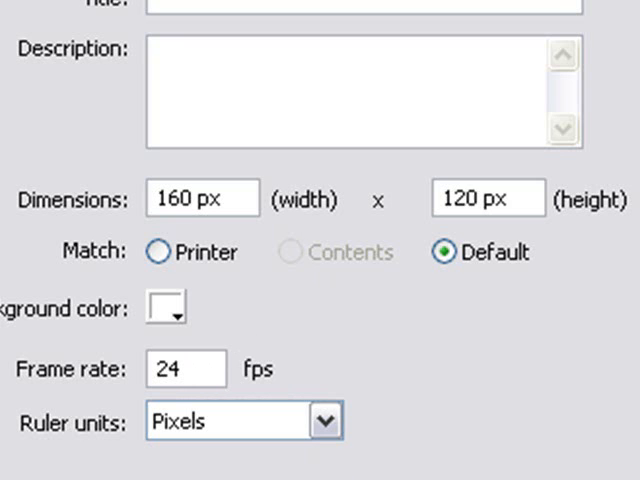
click(485, 197)
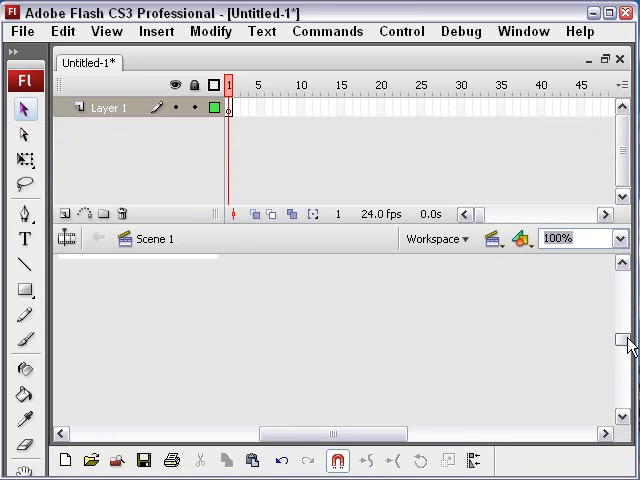
Insert a blank keyframe at frame 8 on Layer 1's timeline.
scroll(down, 3)
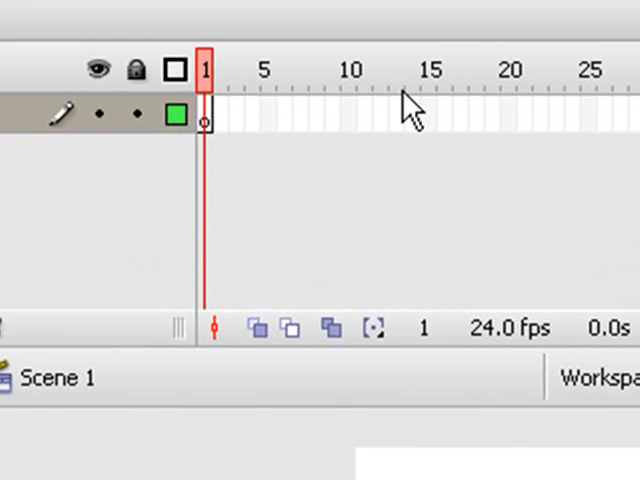
mouse_move(375, 130)
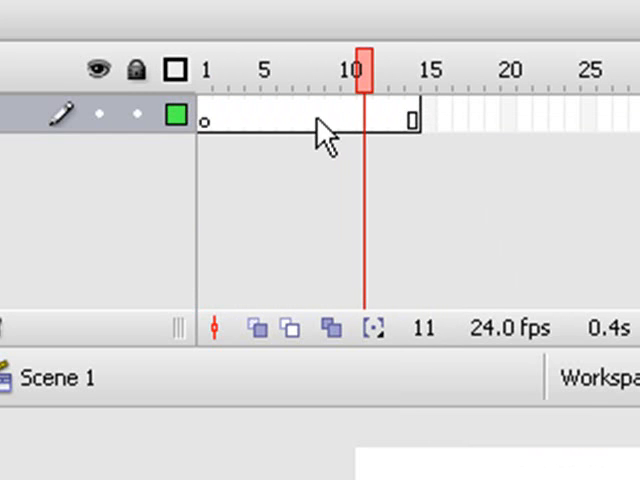
click(235, 68)
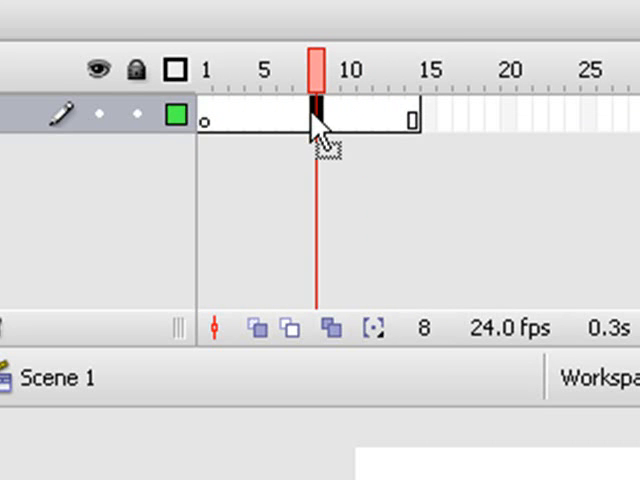
right_click(320, 118)
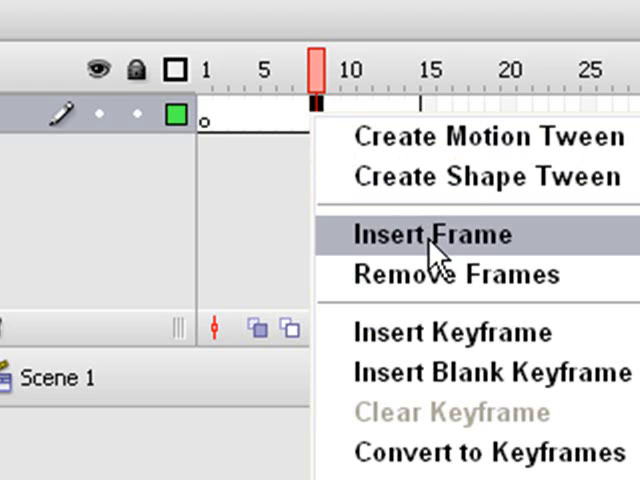
mouse_move(437, 345)
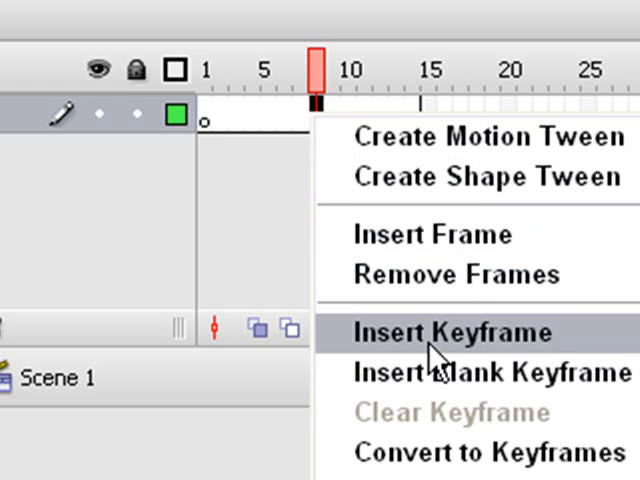
mouse_move(285, 215)
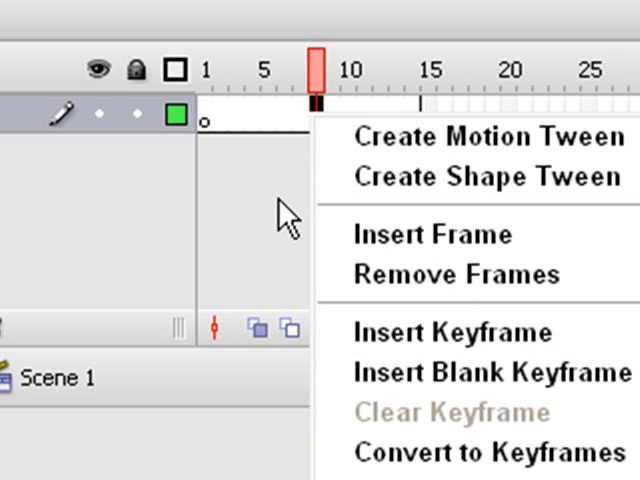
click(444, 333)
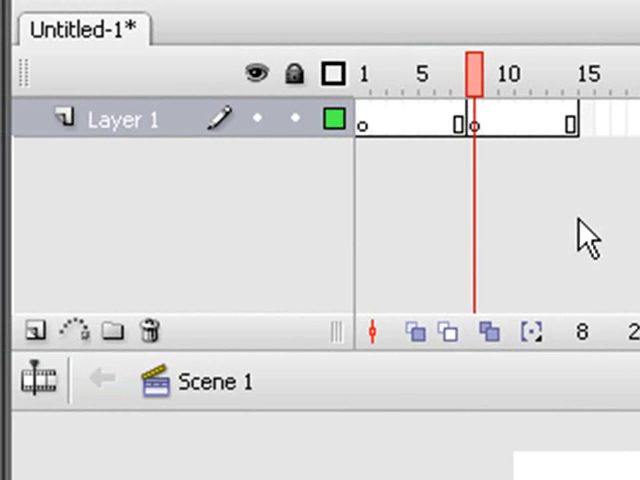
mouse_move(5, 320)
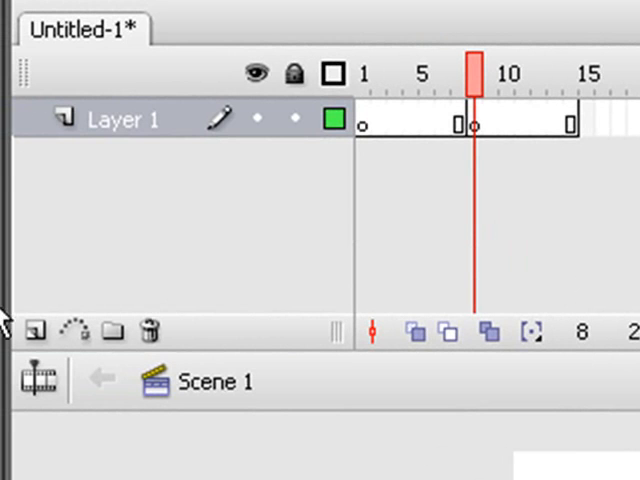
Insert a new layer and rename the layers 'actions' and 'animation'.
click(35, 331)
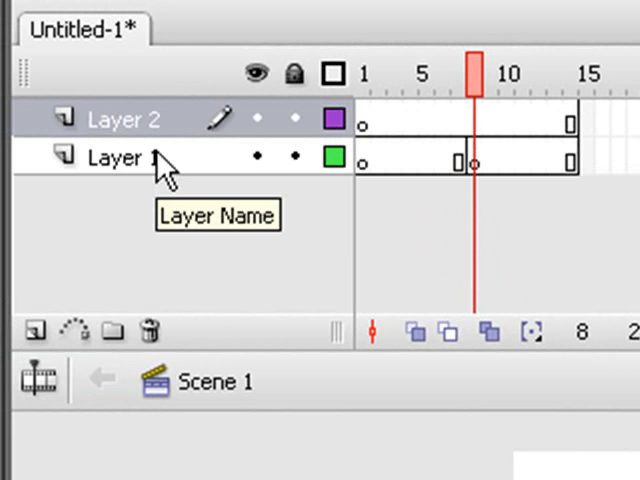
double_click(120, 157)
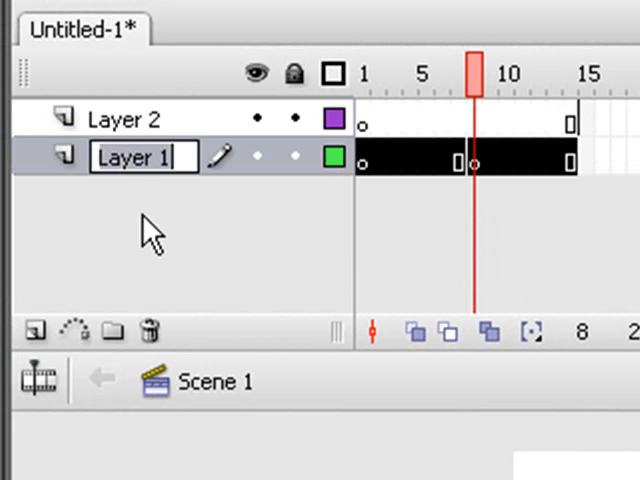
text(actions)
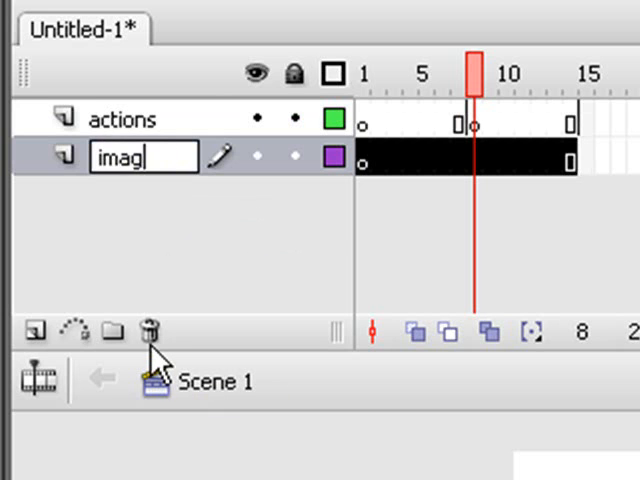
key(ctrl+a)
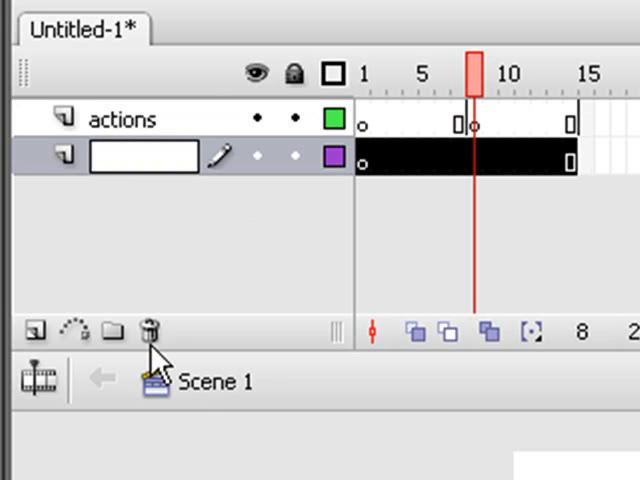
text(animation)
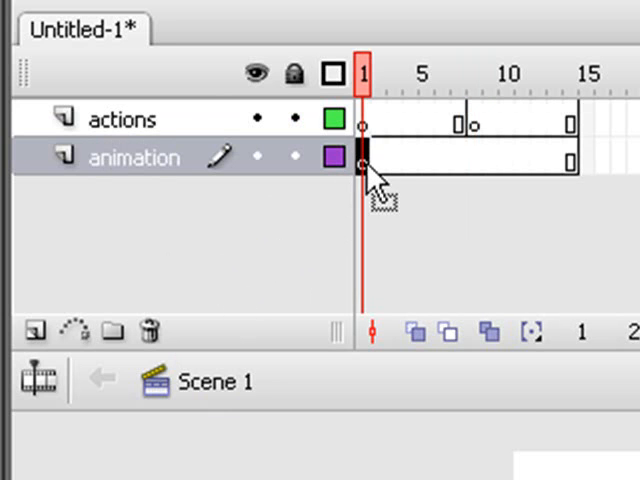
mouse_move(378, 210)
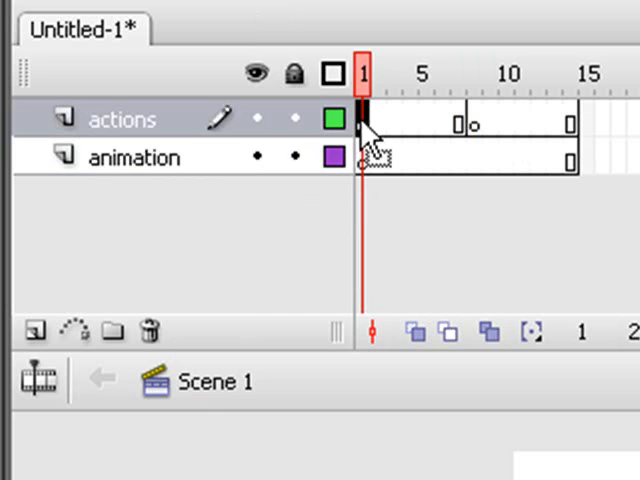
On frame 1 of the animation layer, drag the RainesConference picture over the stage.
click(135, 157)
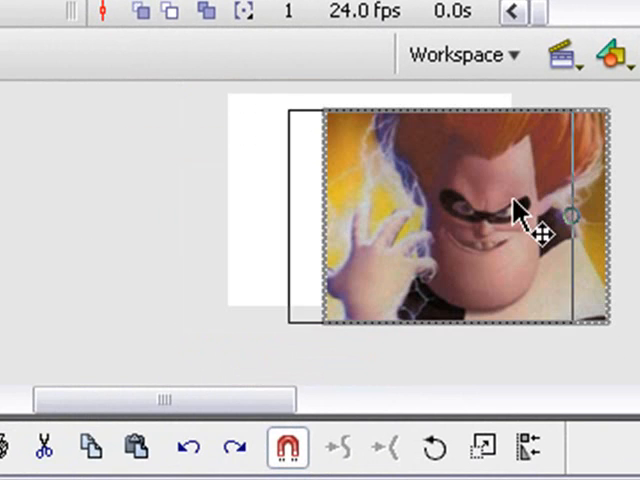
drag(540, 215, 480, 210)
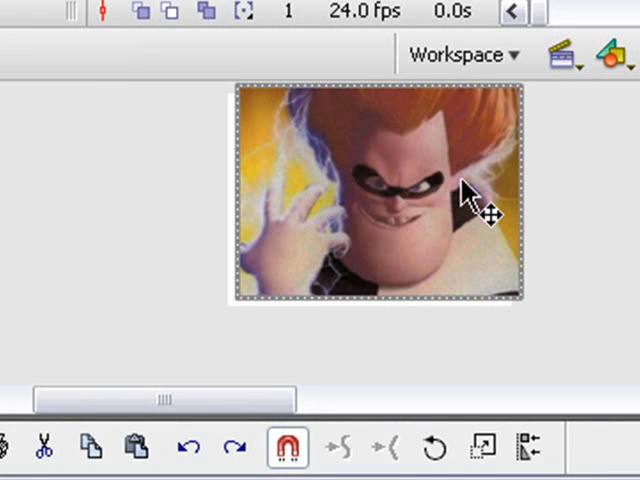
click(457, 20)
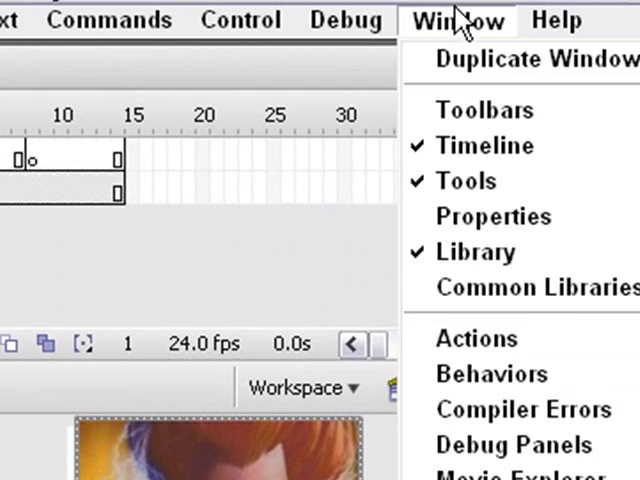
mouse_move(494, 216)
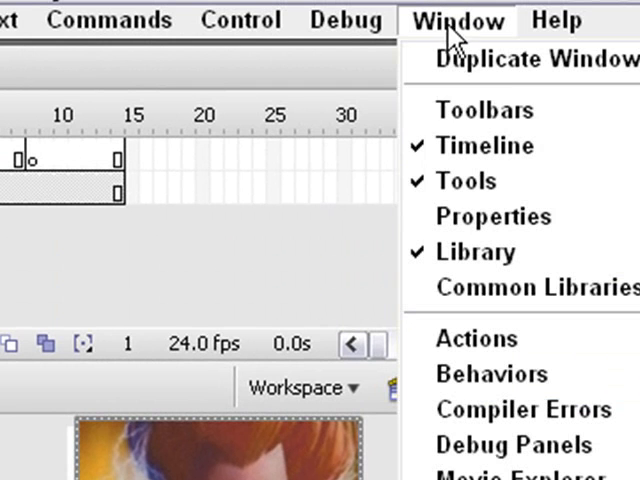
Position the bitmap at X 0 and Y -5 in the Property inspector.
click(456, 18)
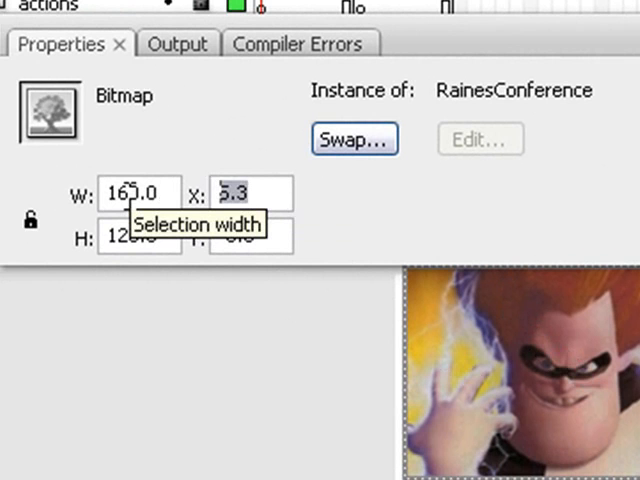
text(0)
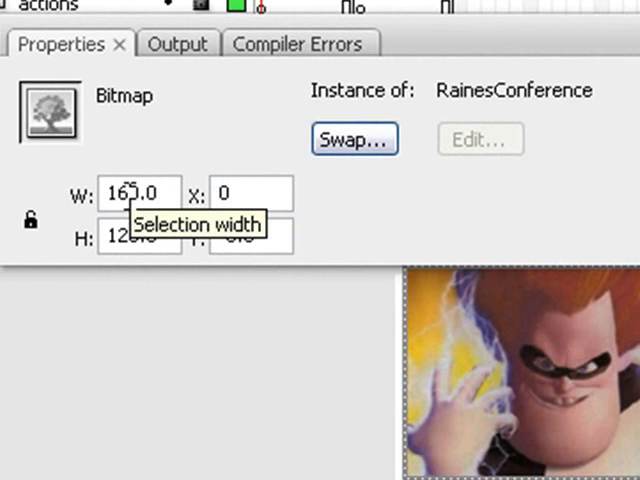
text(-5.0)
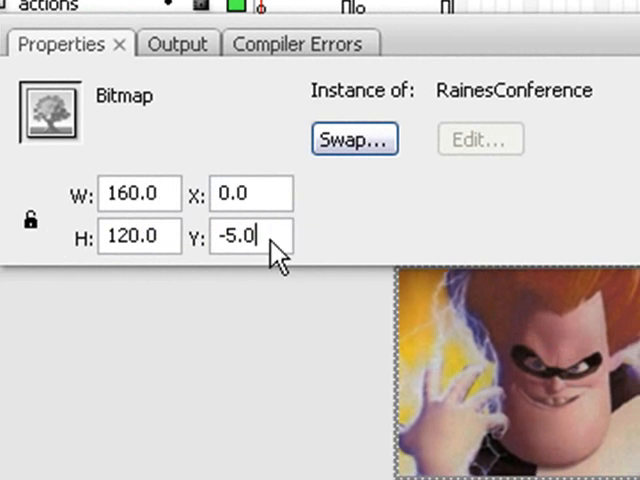
text(0)
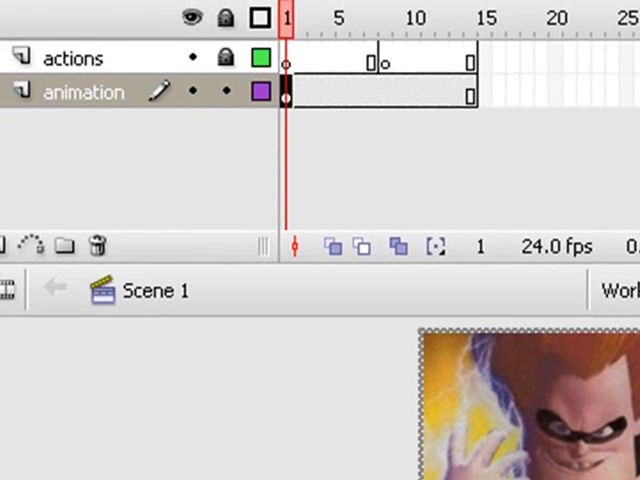
Add keyframes at frames 8 and 14 on the animation layer and apply a motion tween.
click(485, 18)
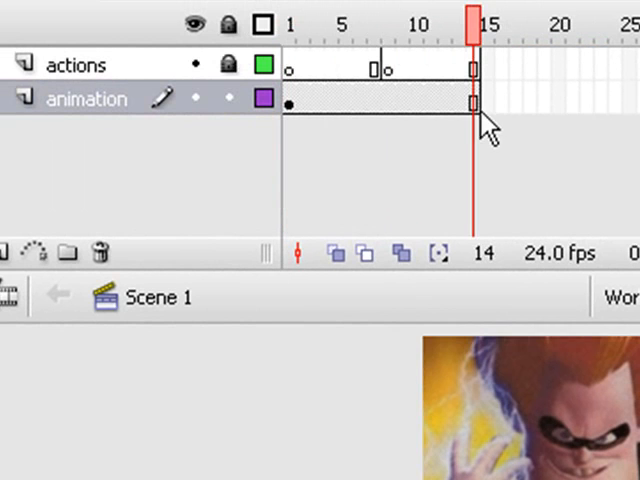
click(472, 103)
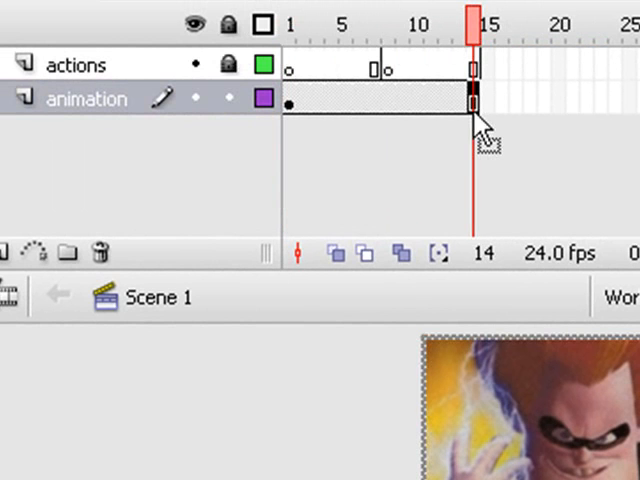
mouse_move(441, 120)
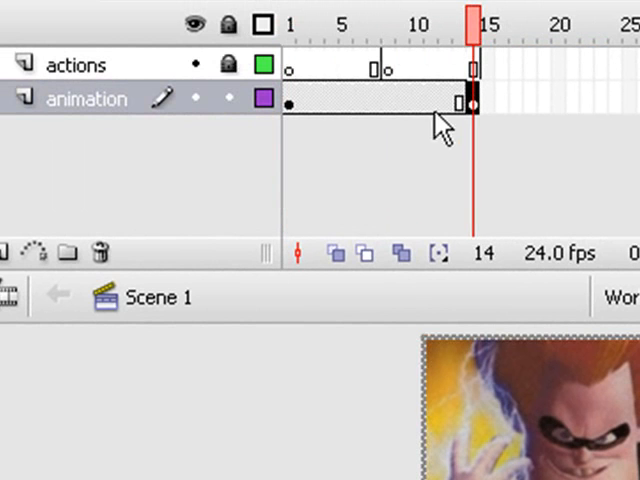
drag(473, 105, 390, 105)
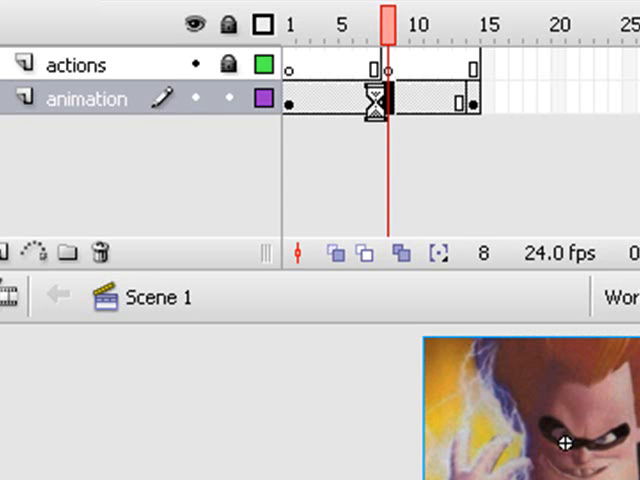
right_click(375, 100)
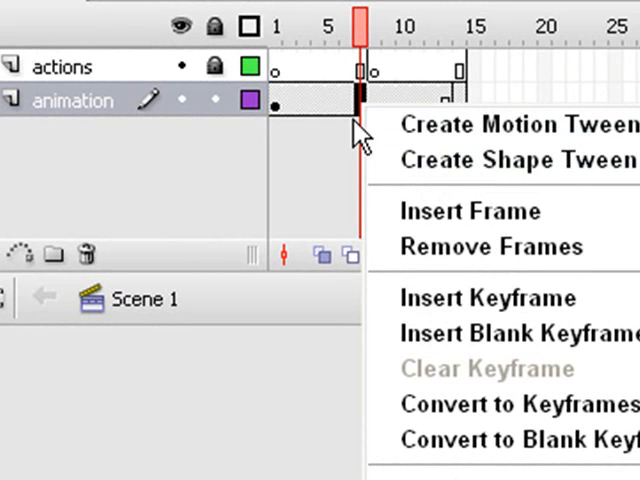
mouse_move(345, 110)
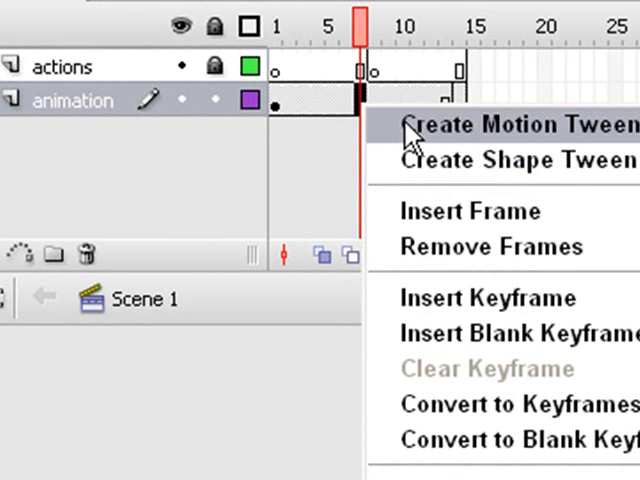
click(500, 125)
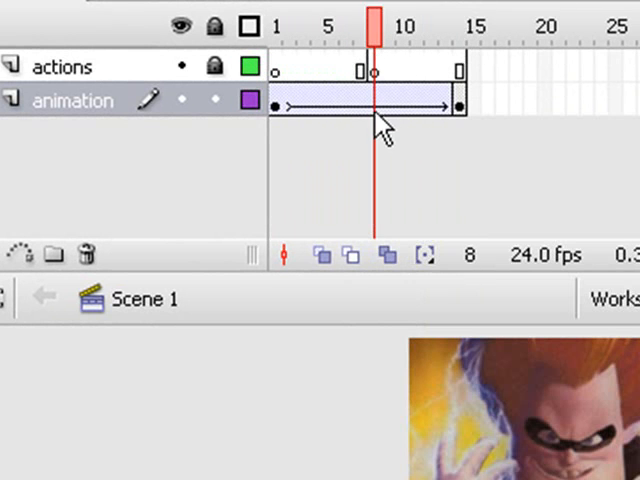
click(375, 103)
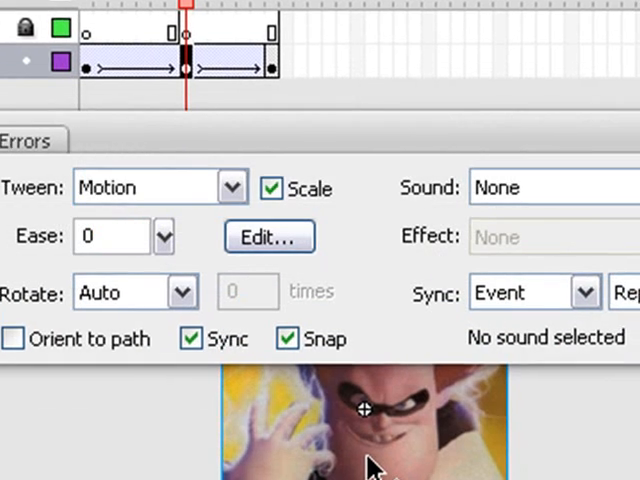
Set the frame 8 picture's Brightness to -20% and close the Properties panel.
click(450, 187)
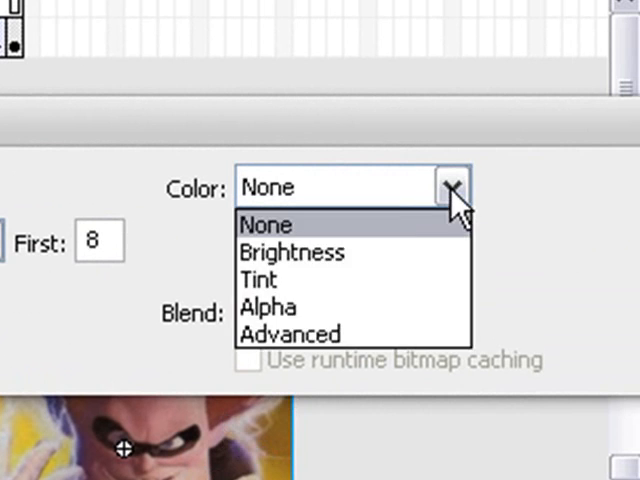
click(292, 251)
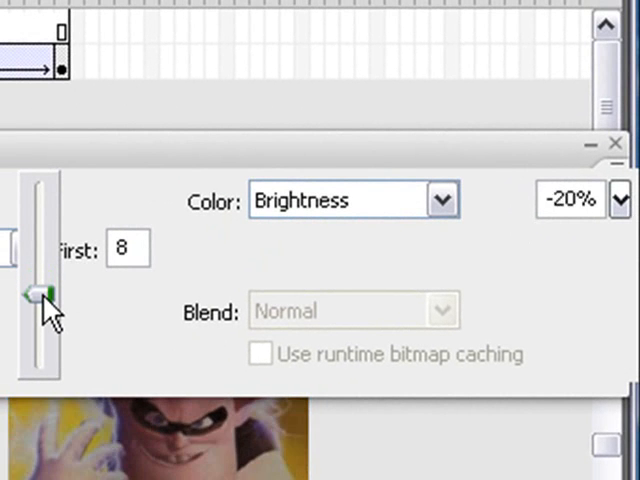
drag(35, 295, 33, 318)
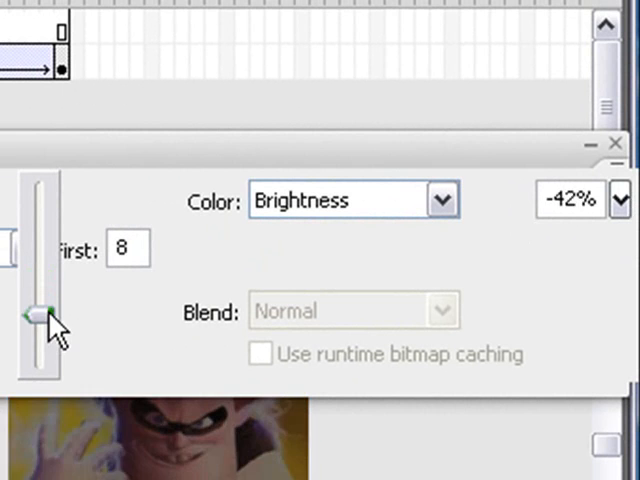
drag(38, 315, 38, 275)
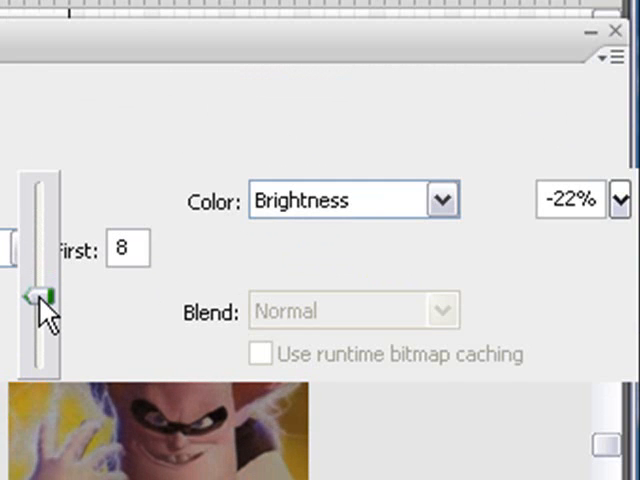
drag(38, 298, 40, 293)
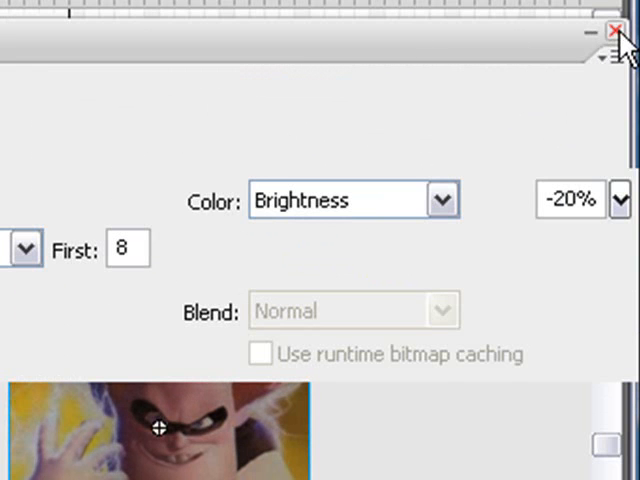
click(615, 30)
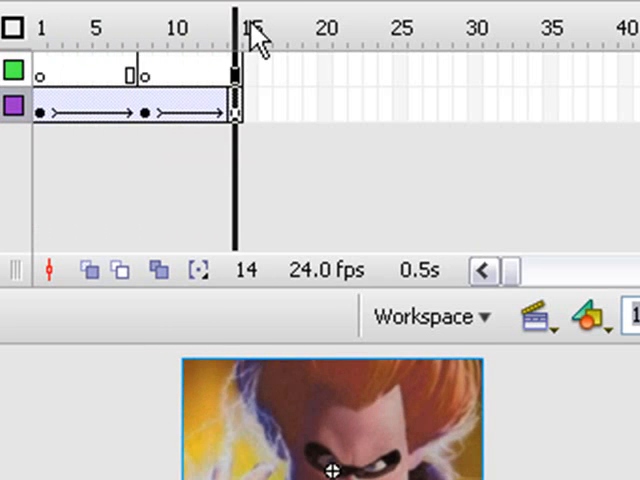
click(42, 27)
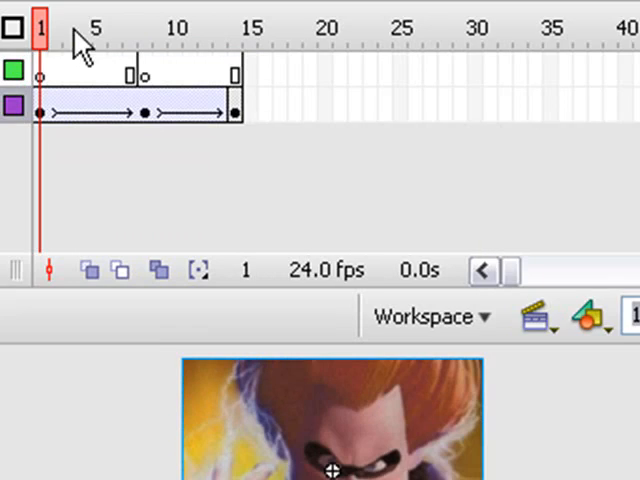
click(454, 13)
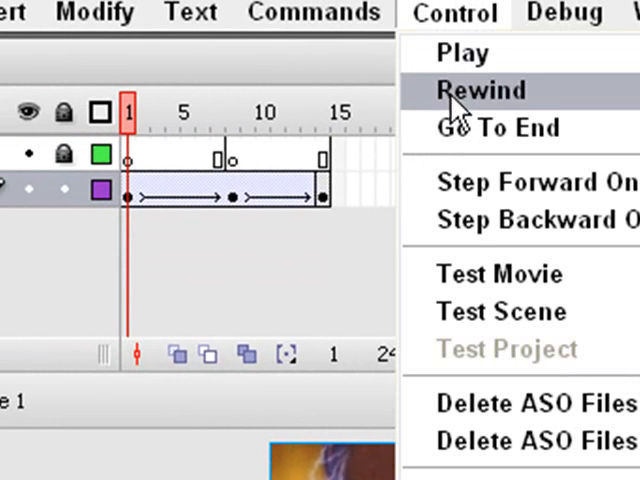
mouse_move(485, 275)
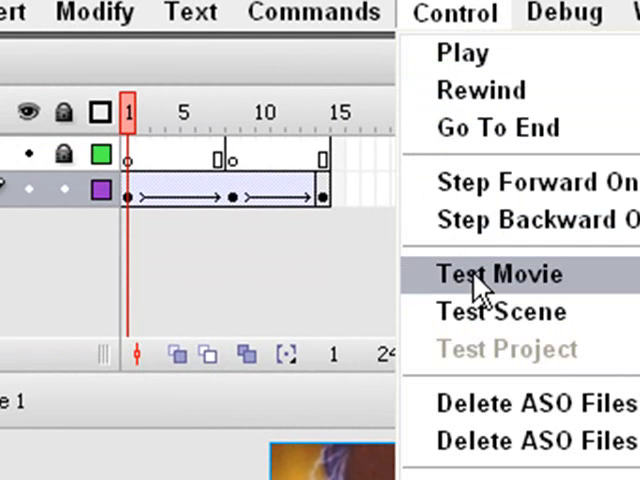
click(500, 275)
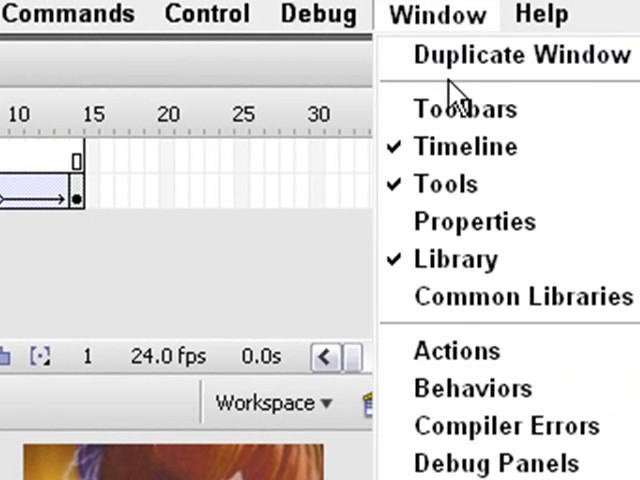
mouse_move(456, 351)
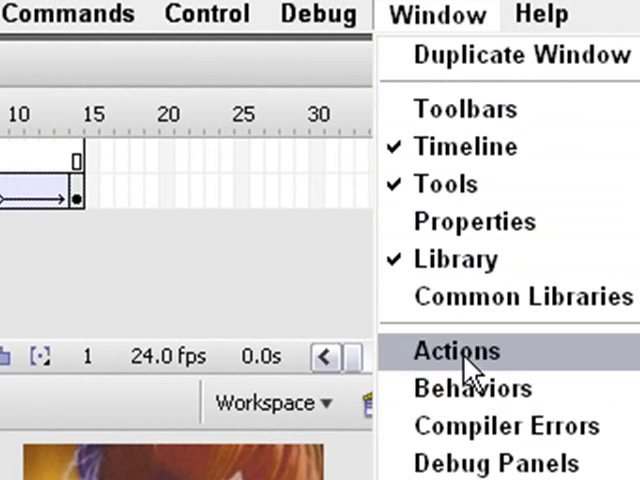
Enter the script stop(); for frame 1 of the actions layer.
click(455, 351)
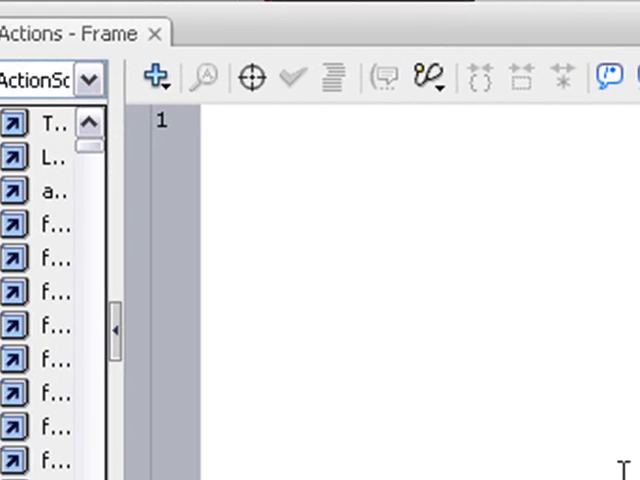
text(stop)
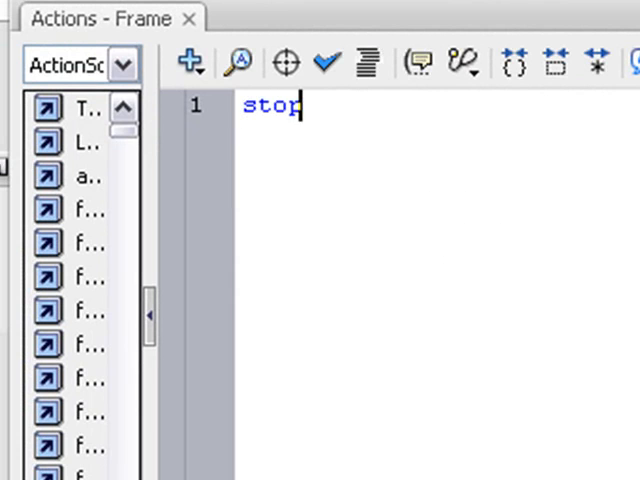
text(()
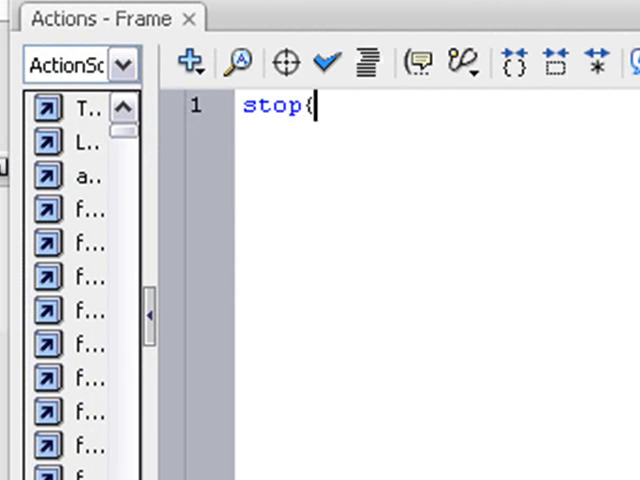
text();)
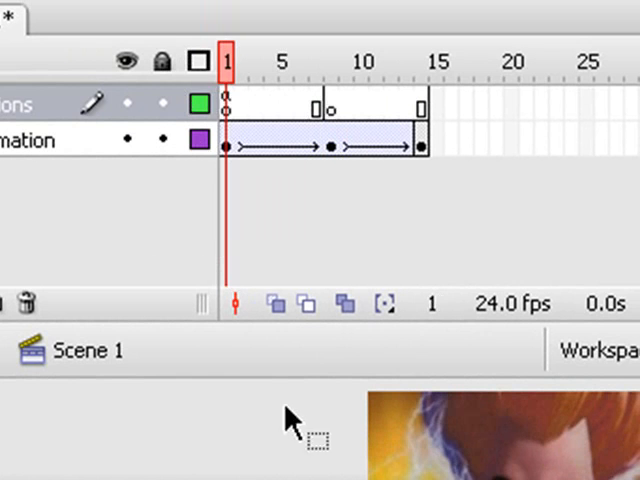
mouse_move(232, 103)
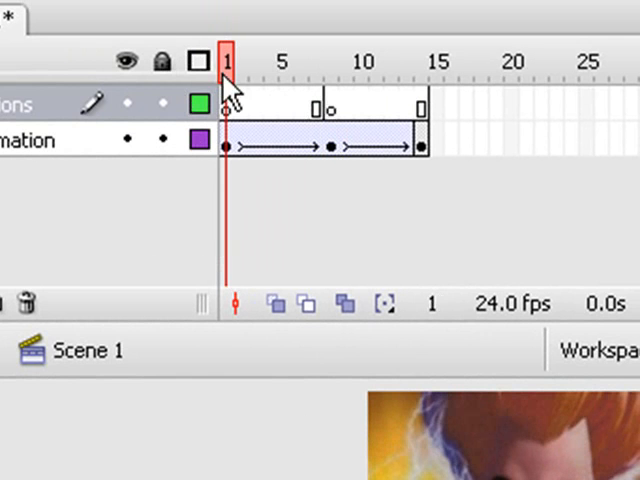
Put a stop(); script on frame 8 of the actions layer, then close the script editor.
click(336, 61)
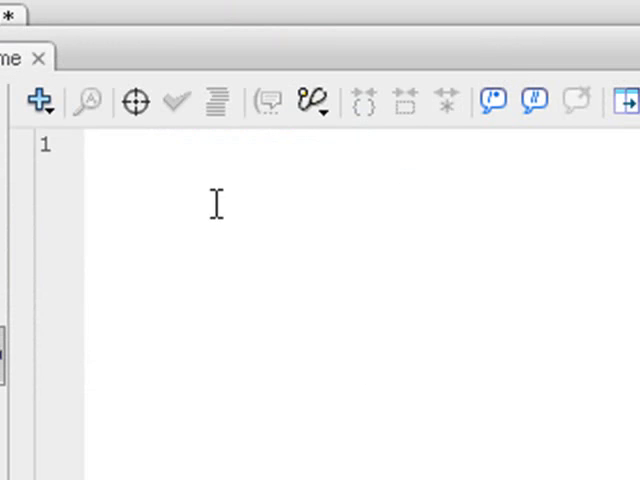
text(stop)
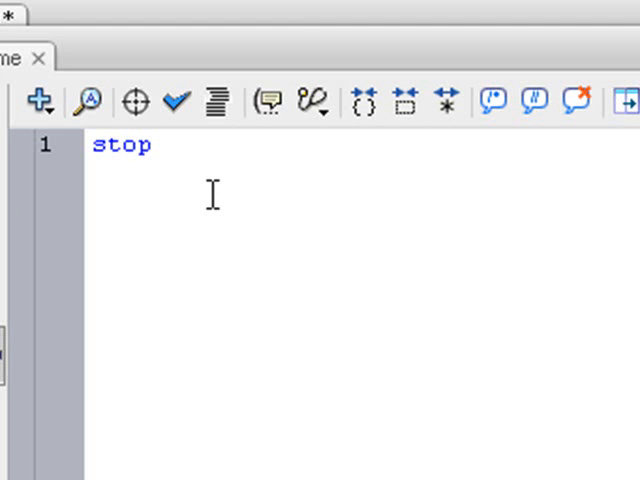
text(();)
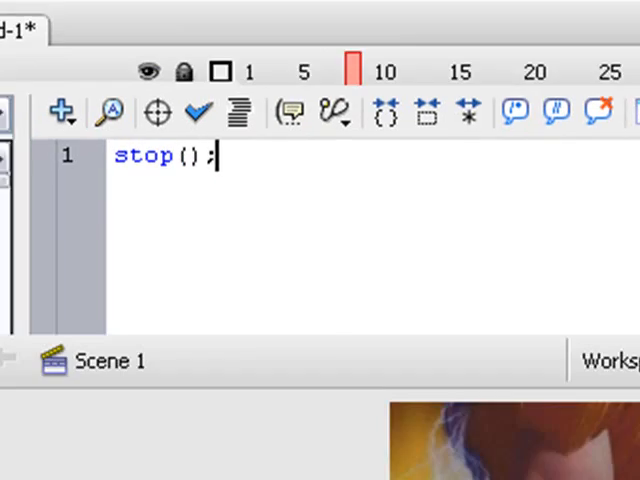
click(45, 58)
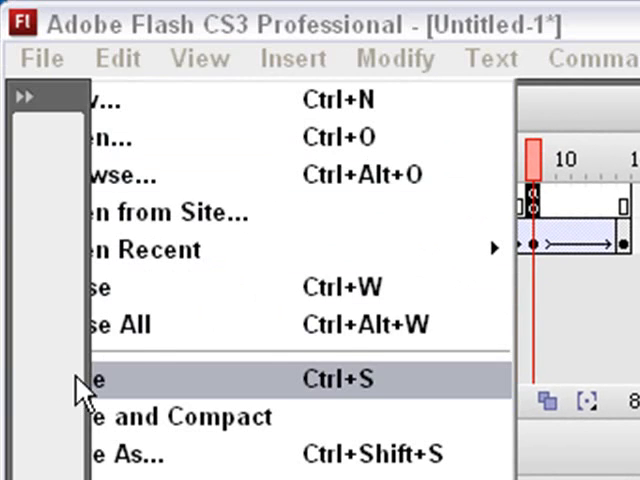
Save the Flash document with the file name button1.
click(85, 378)
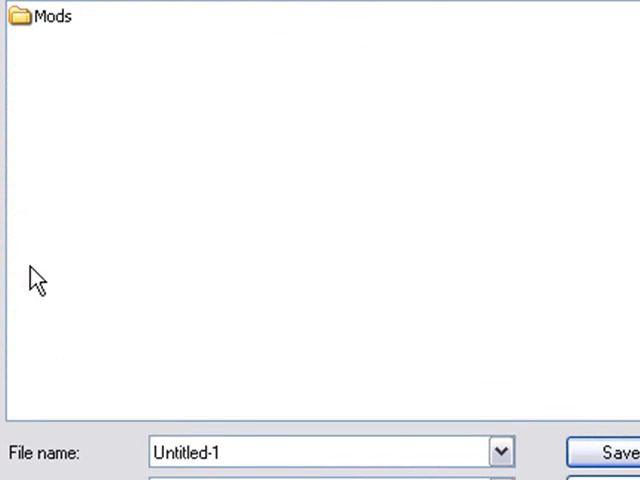
text(button1)
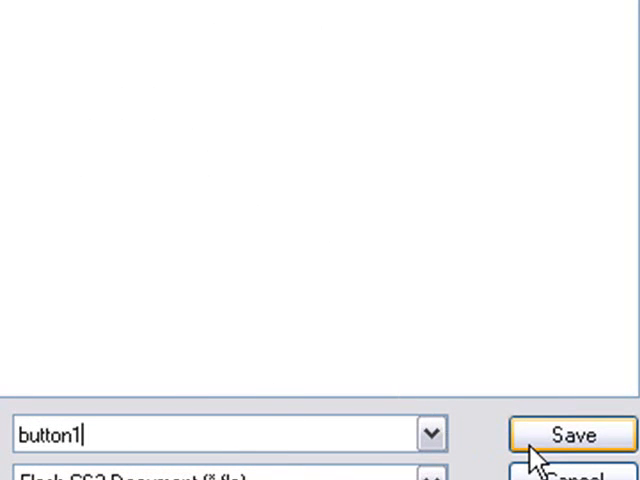
click(571, 434)
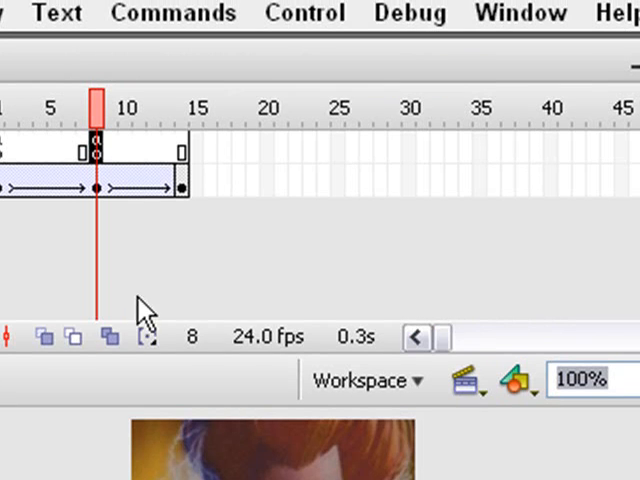
click(305, 12)
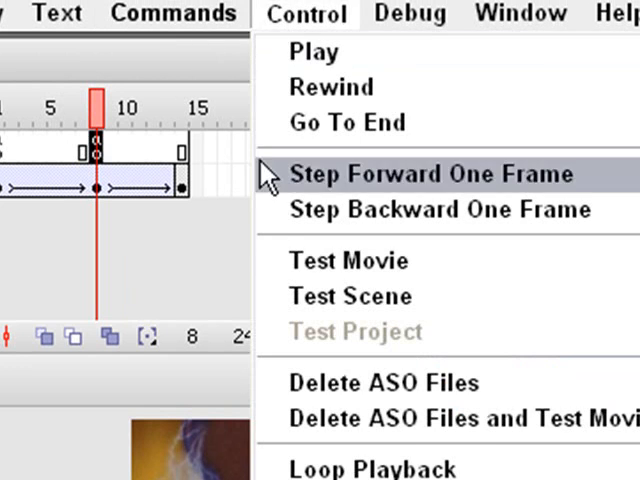
click(429, 174)
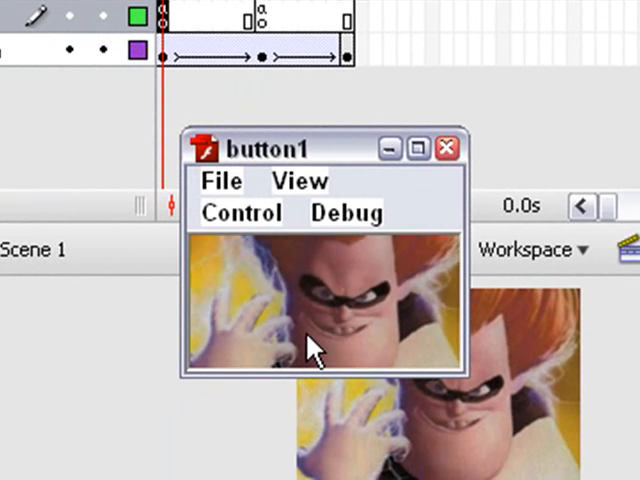
mouse_move(303, 255)
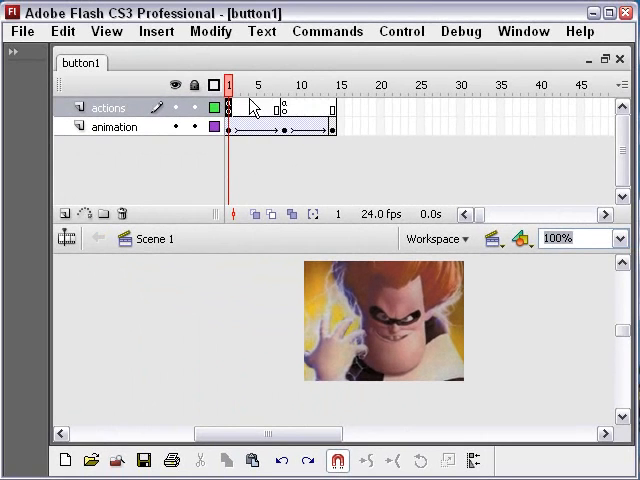
Correct frame 8's actions-layer script to read stop(); and test the movie again.
click(523, 31)
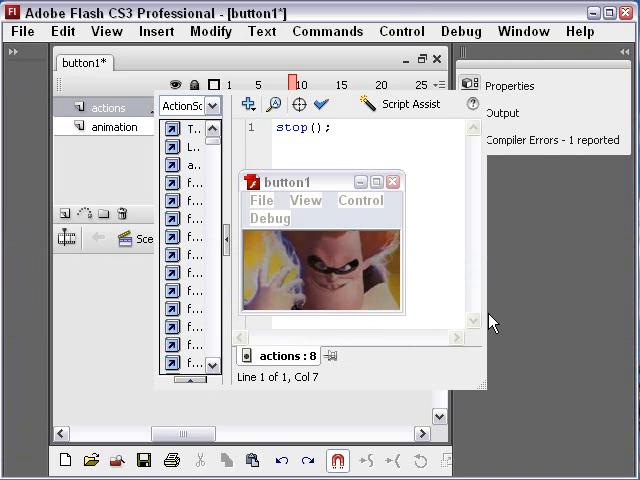
mouse_move(247, 103)
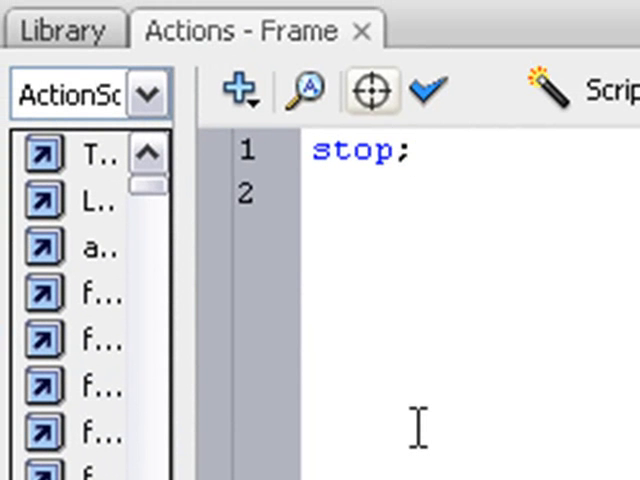
text(())
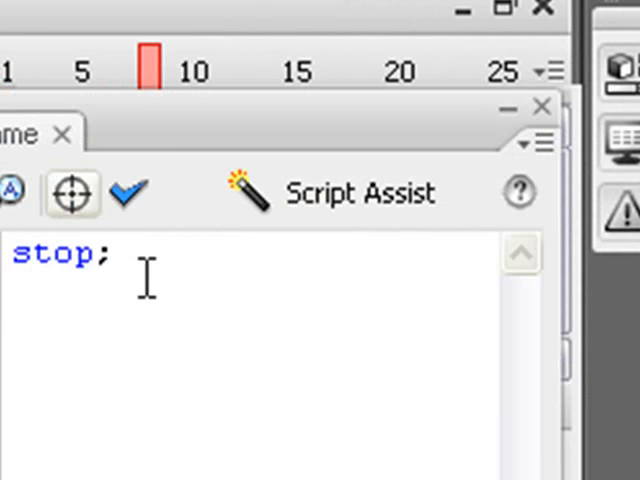
text(())
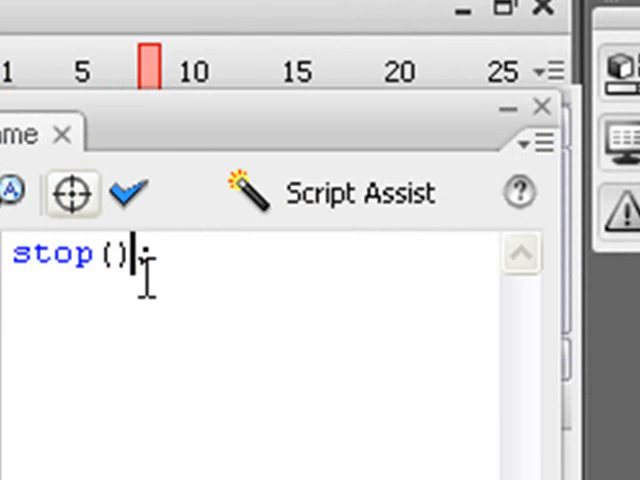
text(;)
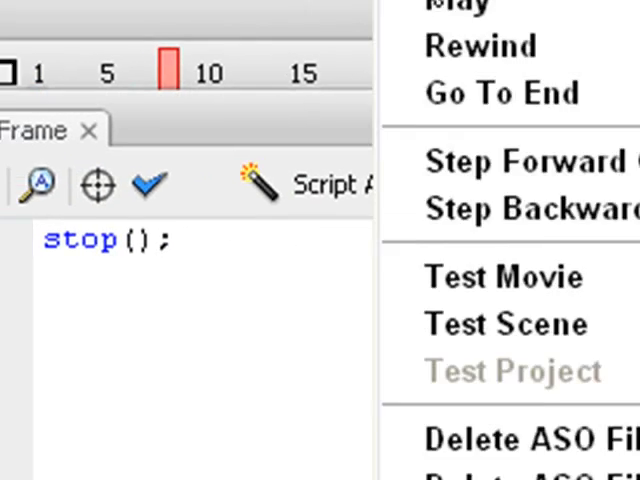
click(504, 277)
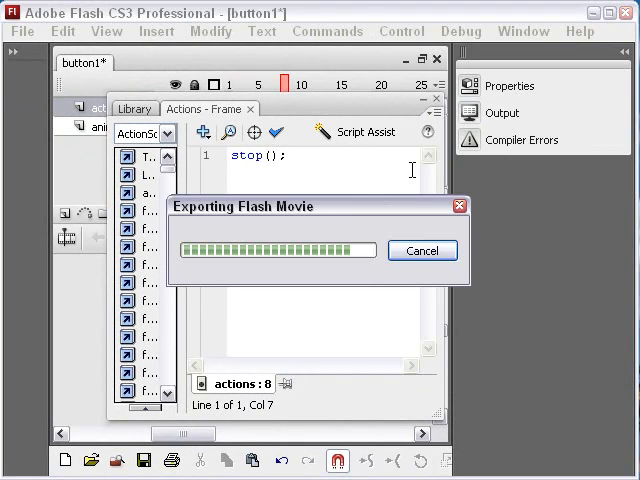